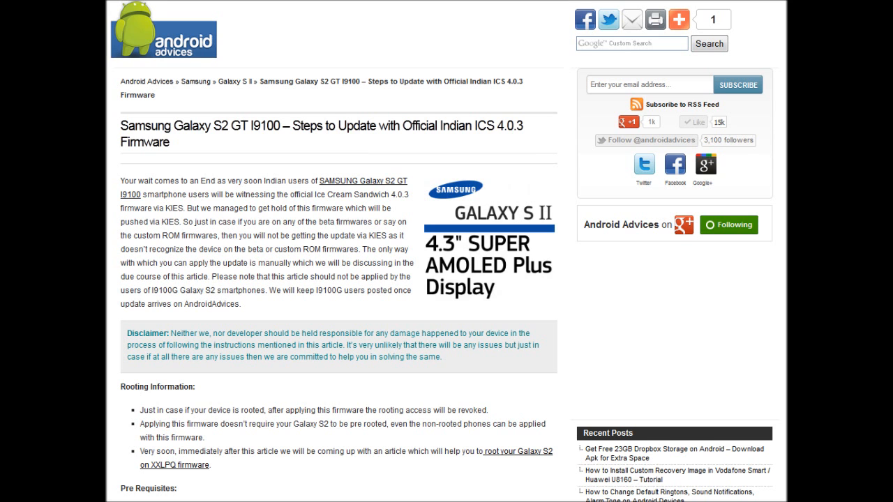
- Scroll down the guide's prerequisites to reach the Part 2 link with the update procedure
scroll(down, 3)
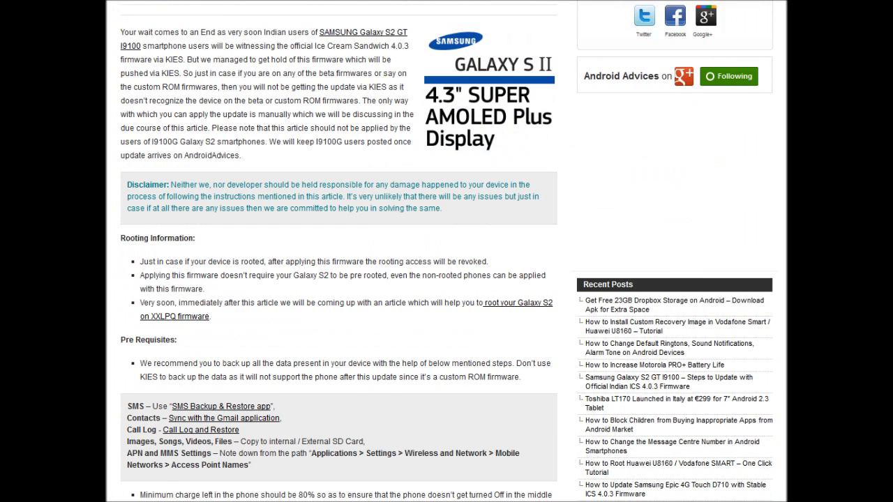
scroll(down, 3)
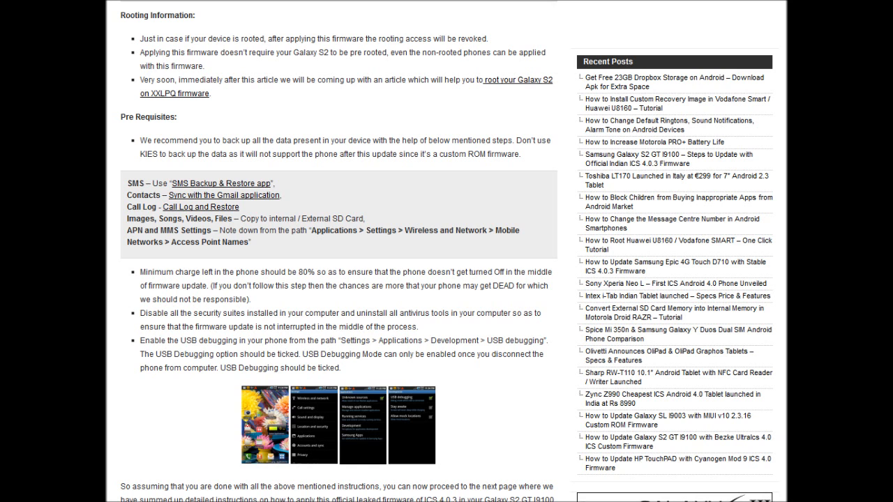
scroll(down, 3)
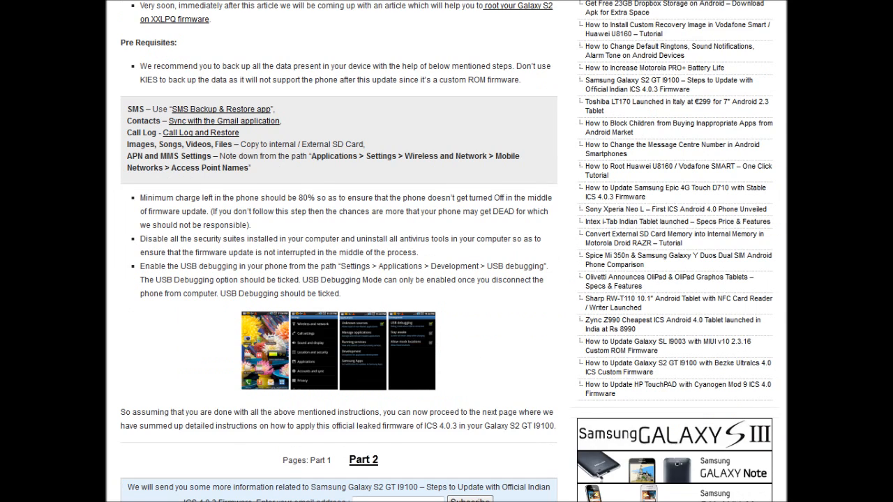
scroll(down, 3)
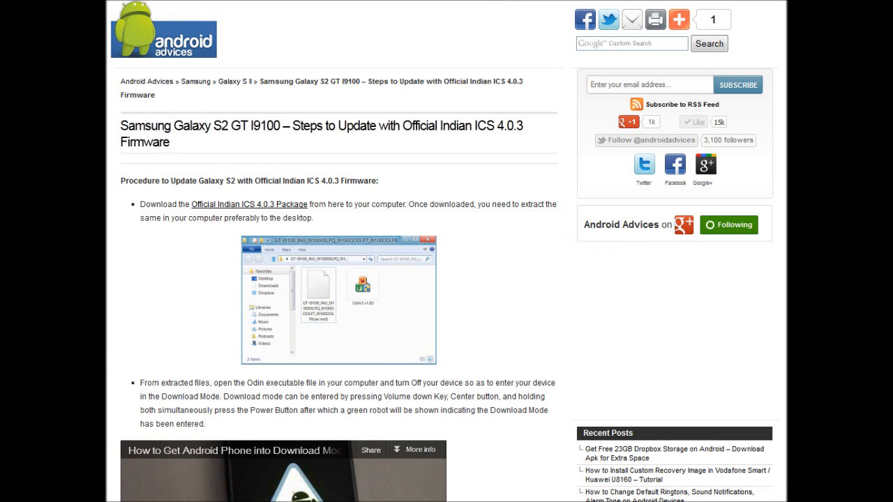
- Play the embedded download-mode clip, then bring up the extracted GT-I9100 firmware folder with Odin3 v1.83
scroll(down, 3)
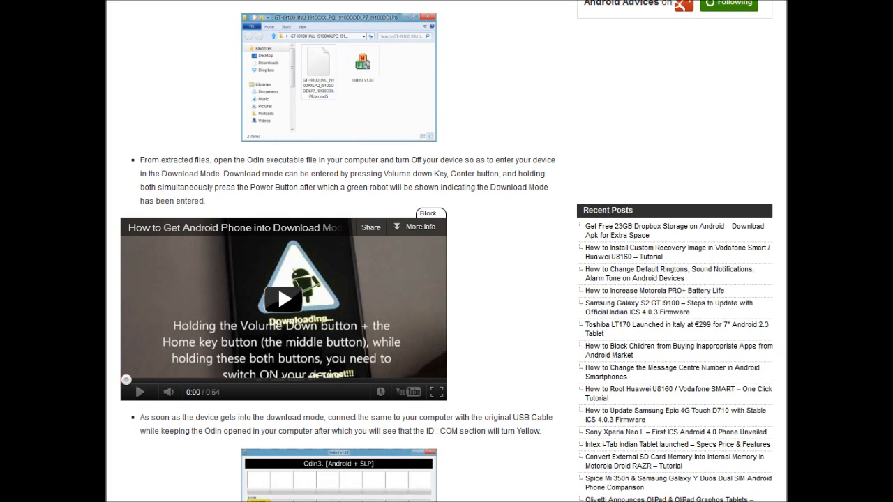
click(281, 299)
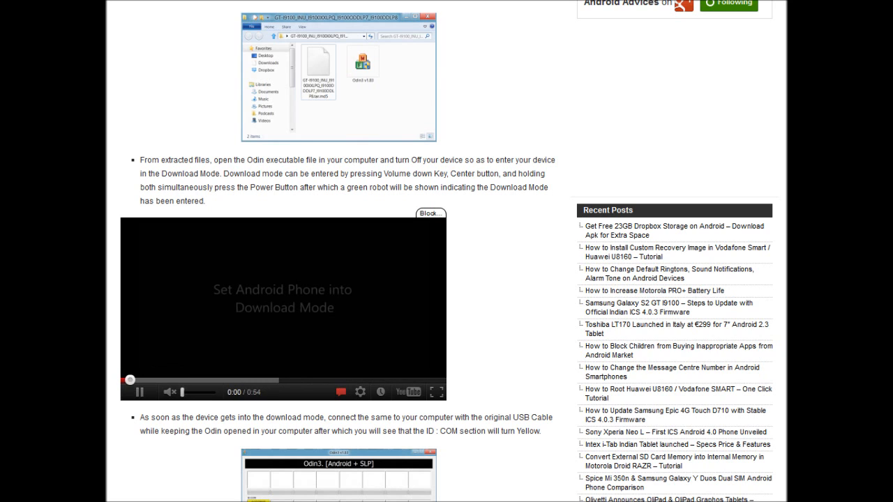
click(138, 391)
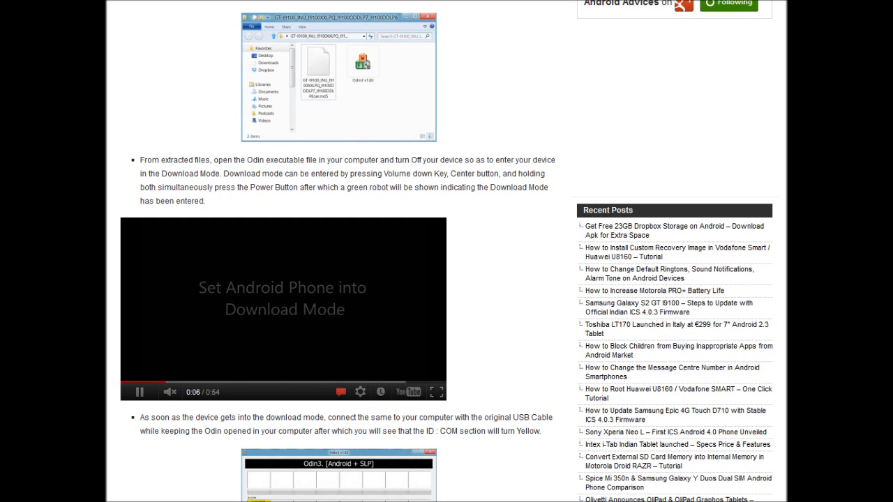
click(139, 390)
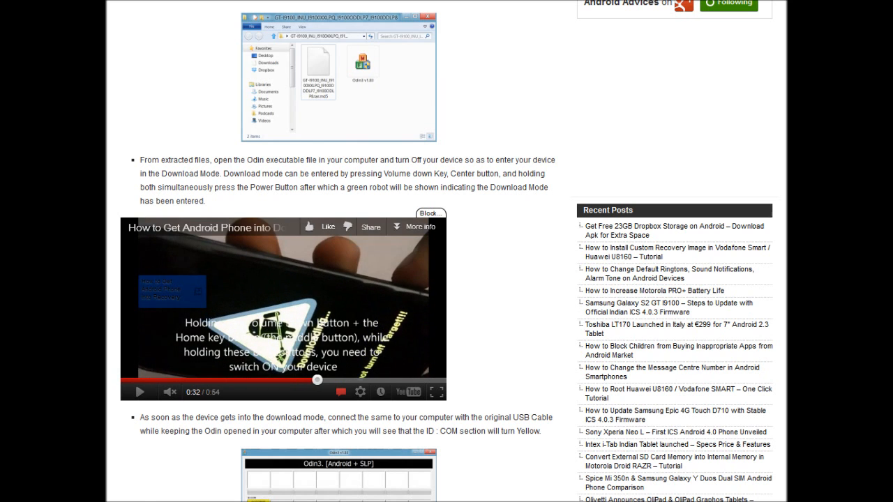
scroll(down, 3)
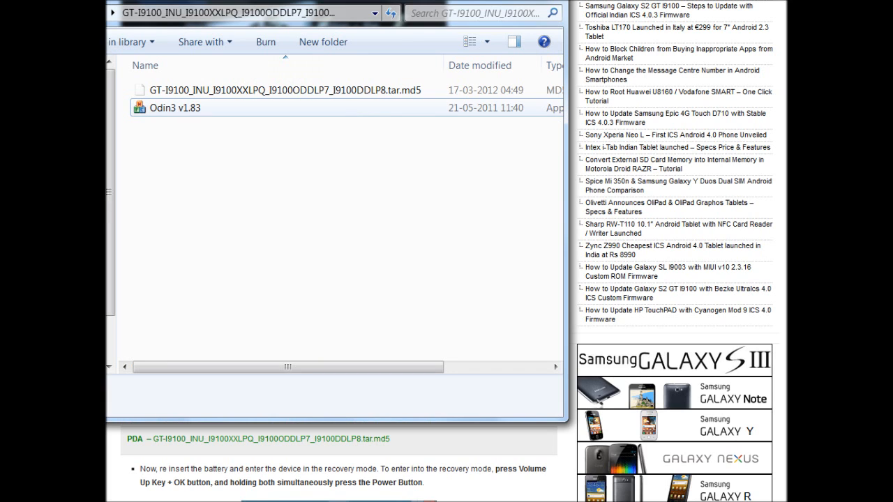
- Launch Odin3 v1.83 from the firmware folder and allow it at the User Account Control prompt
double_click(174, 108)
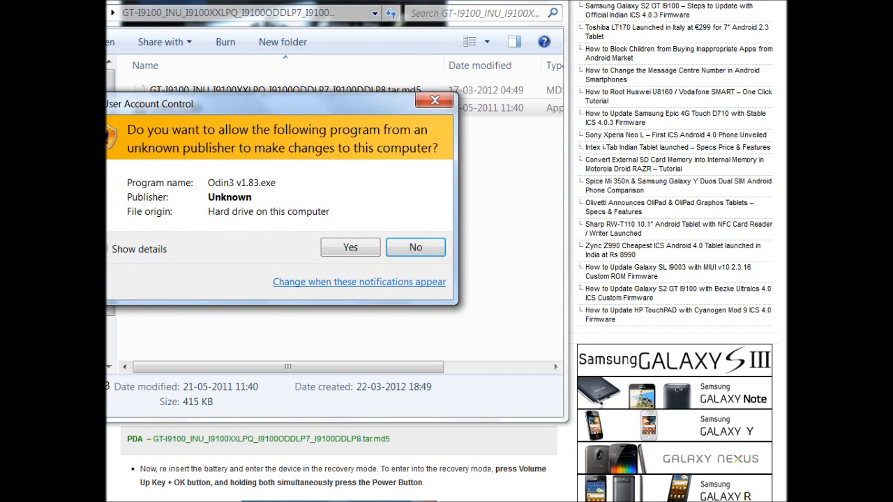
click(348, 247)
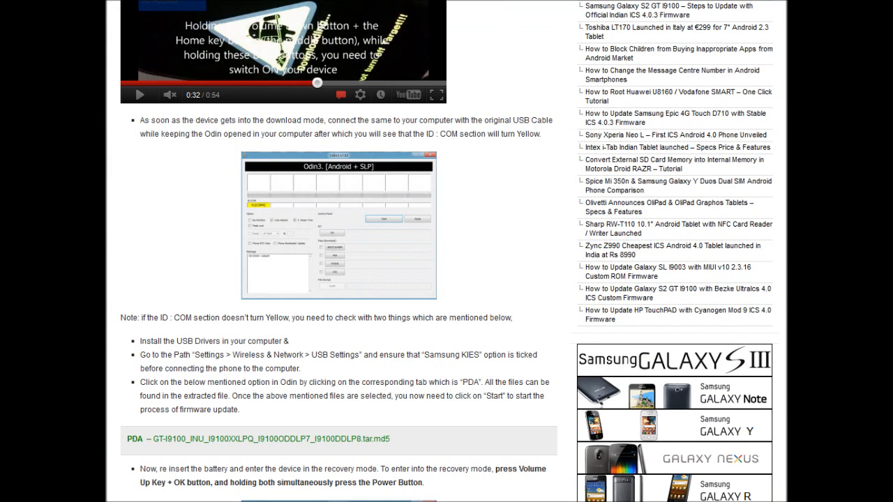
- Load the GT-I9100_INU tar.md5 firmware as the PDA file and start flashing the phone
scroll(down, 3)
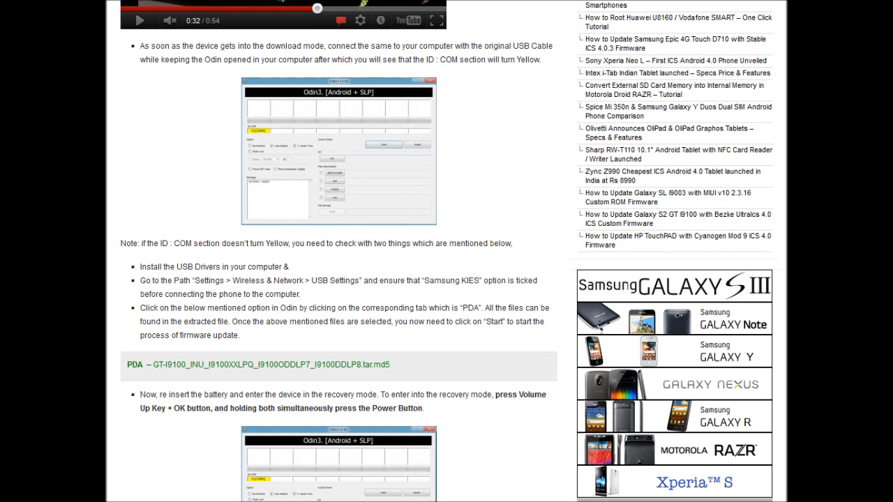
scroll(down, 3)
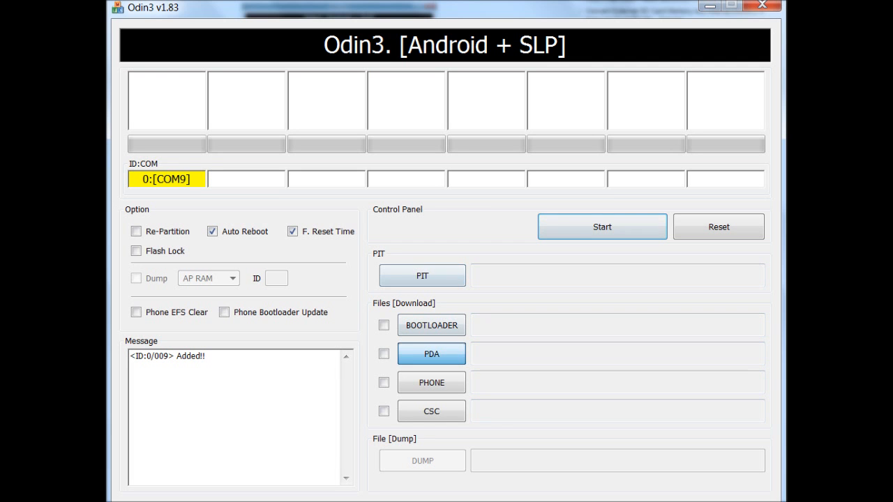
click(431, 355)
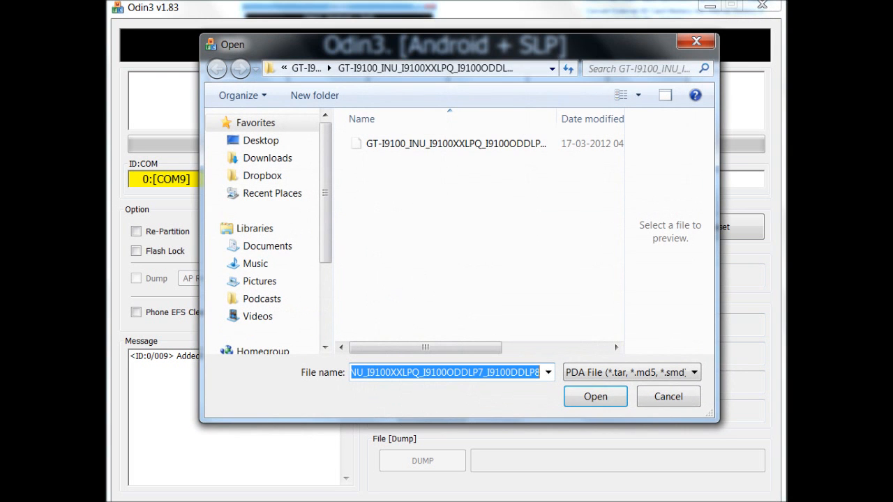
click(595, 396)
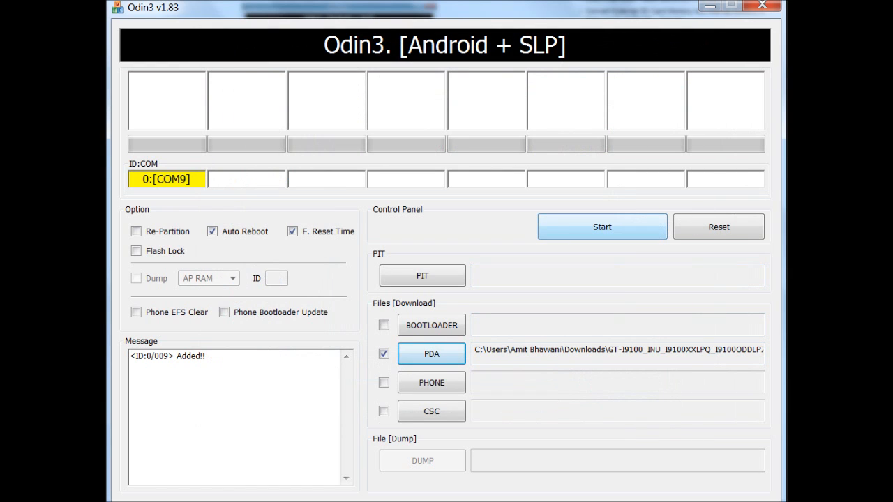
click(601, 226)
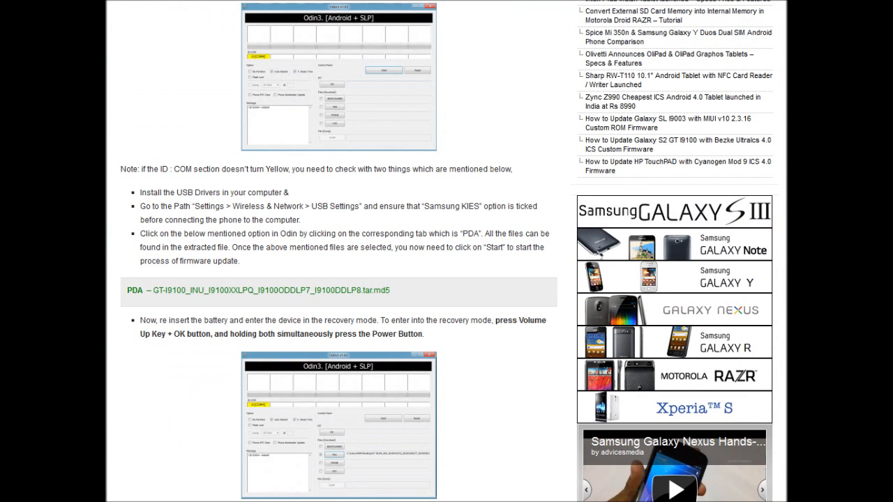
scroll(down, 3)
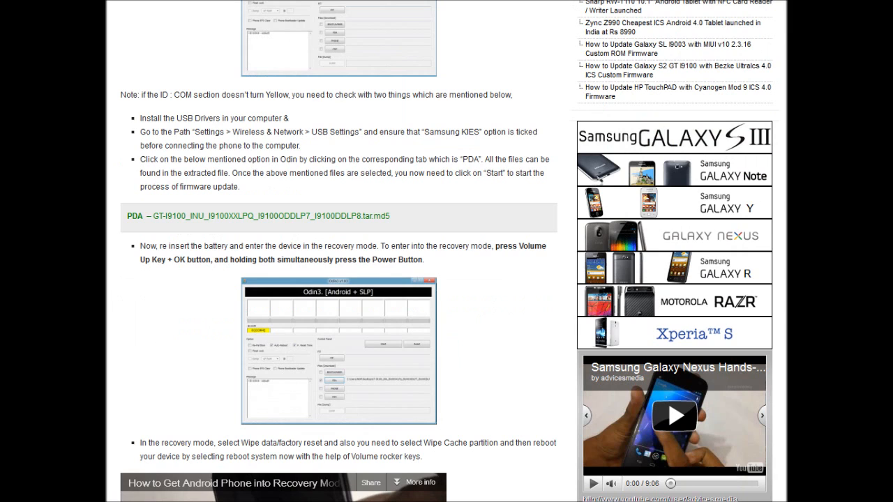
scroll(down, 3)
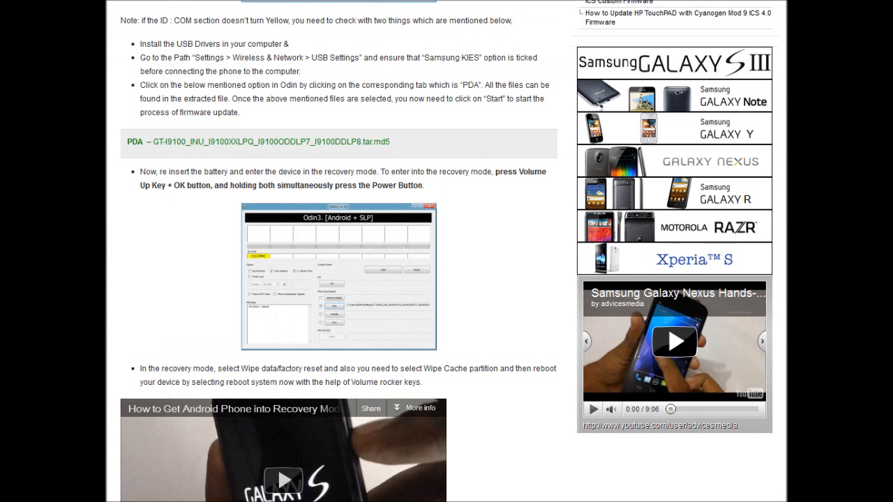
scroll(down, 3)
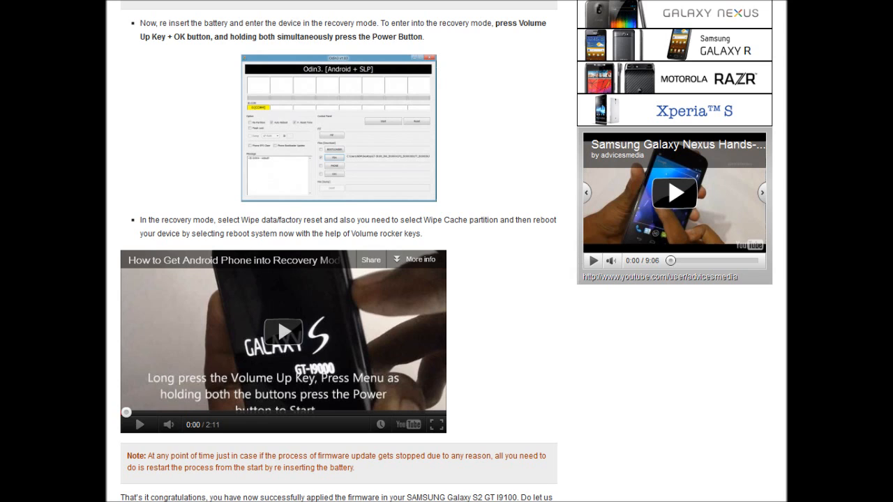
scroll(down, 3)
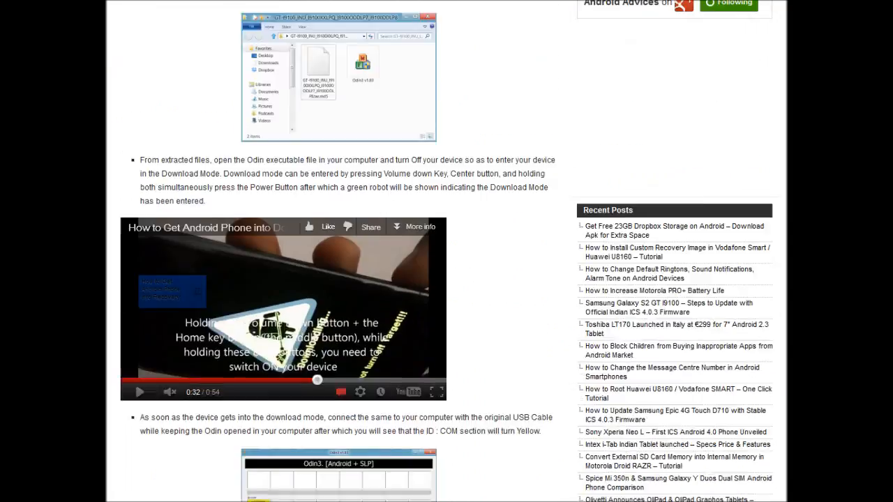
scroll(down, 3)
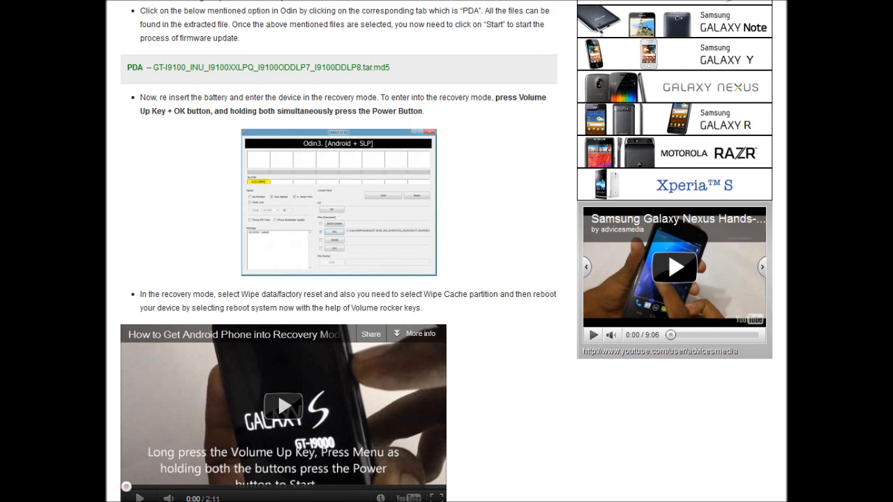
scroll(down, 3)
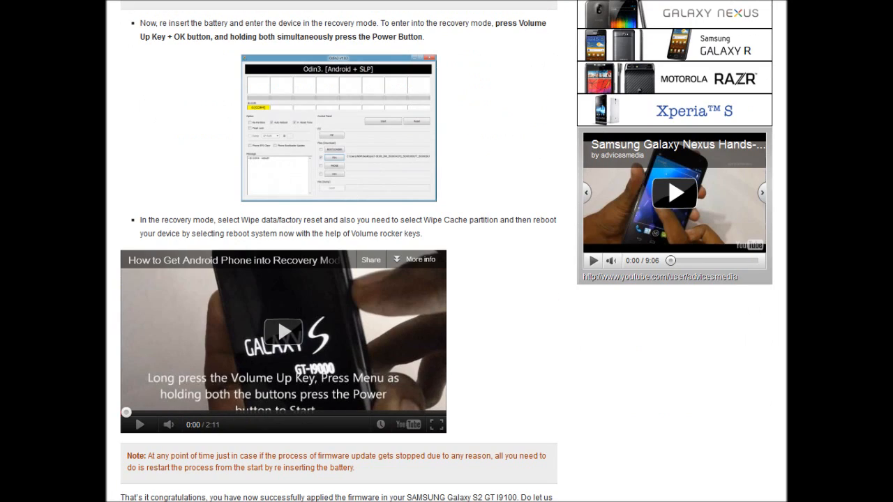
drag(424, 220, 421, 234)
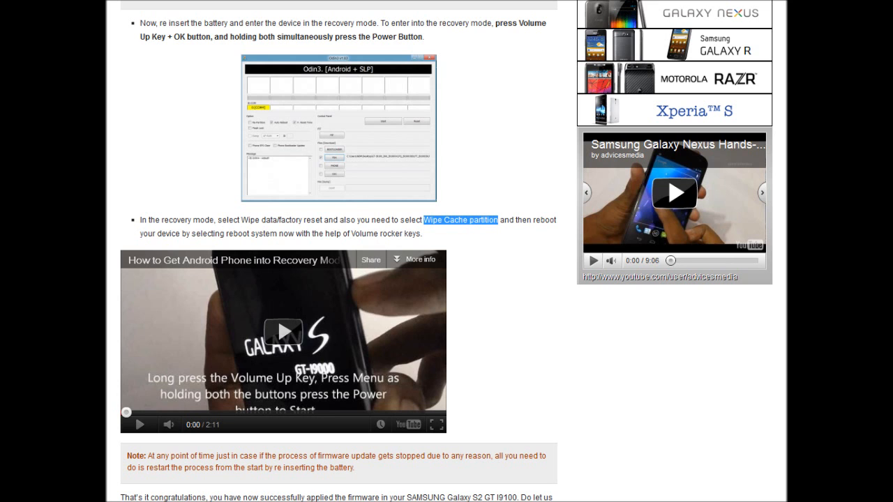
scroll(down, 3)
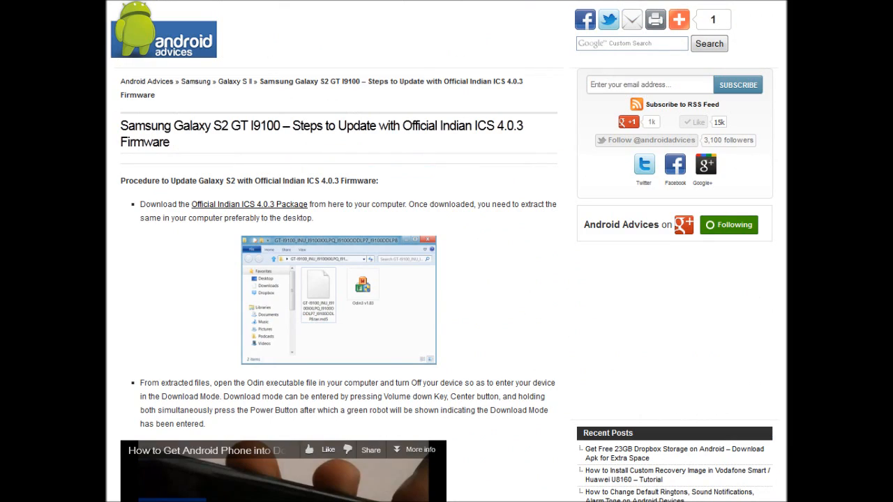
scroll(down, 3)
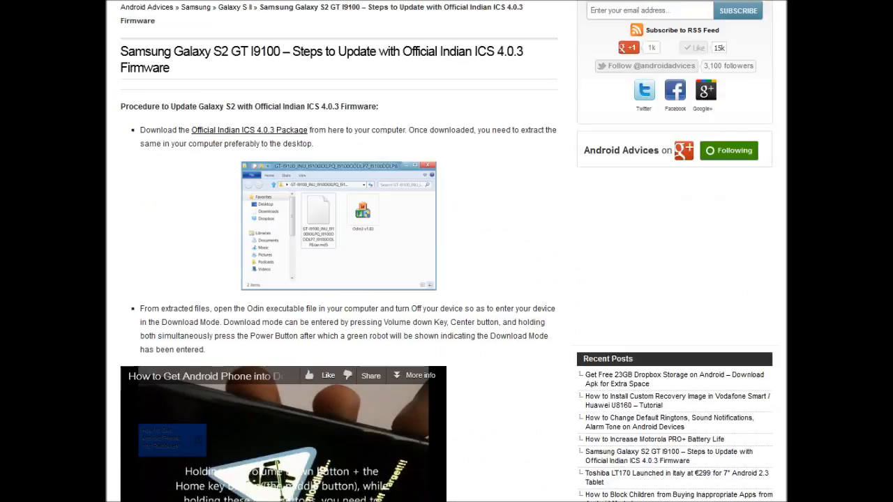
scroll(down, 3)
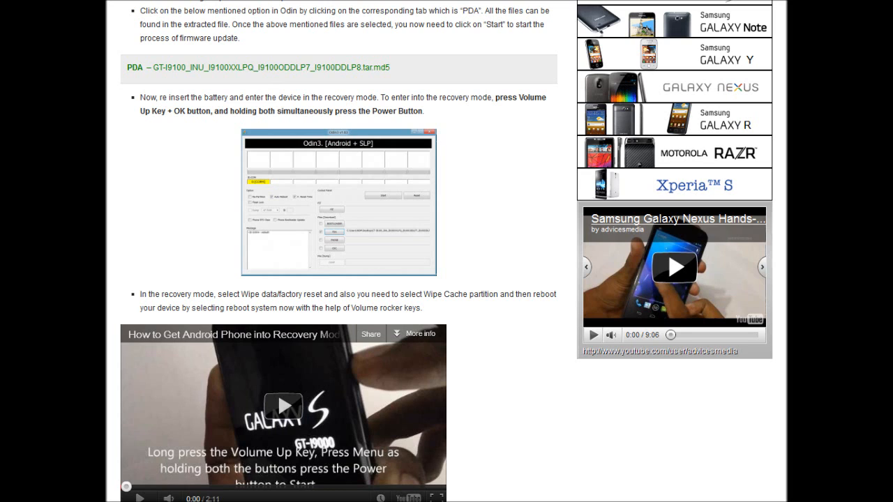